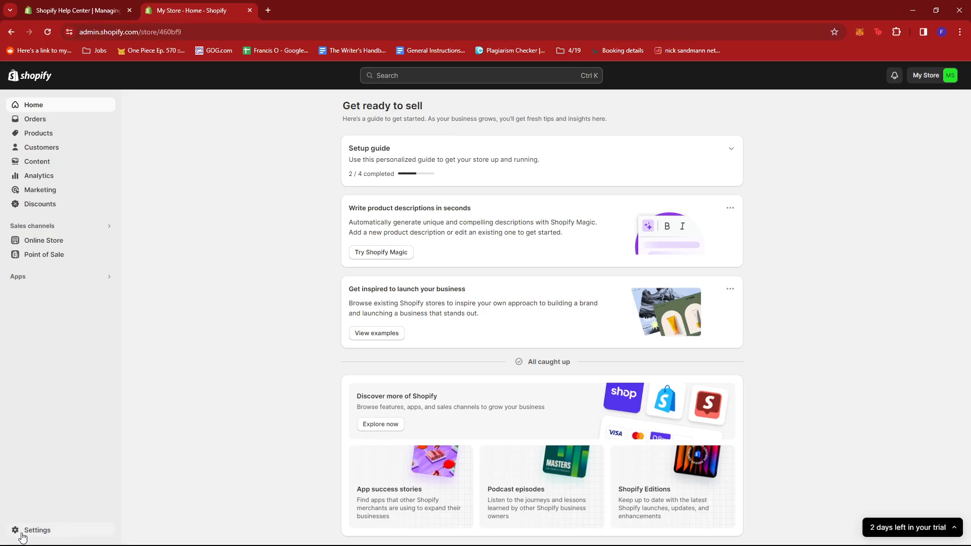
Open Settings from the Shopify admin sidebar
click(36, 530)
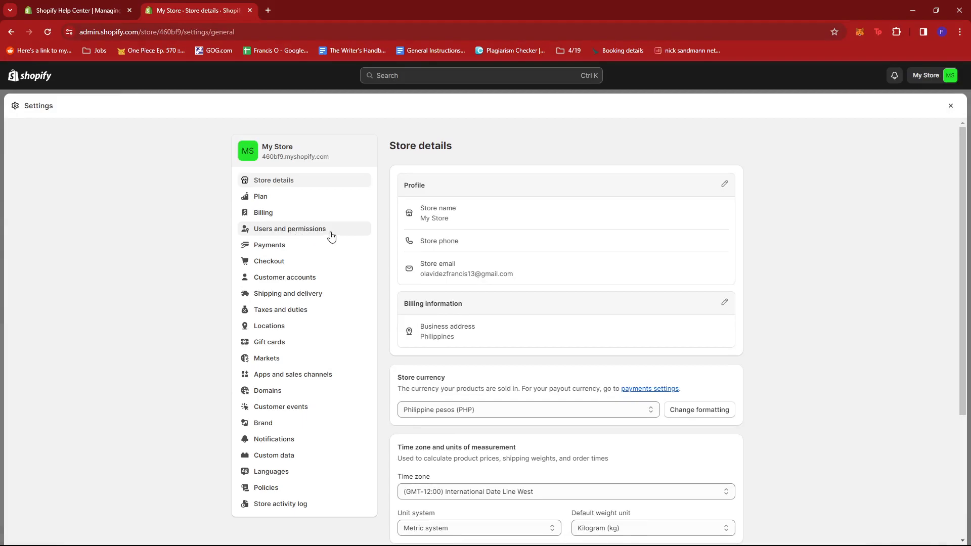
Go to the Users and permissions settings page
click(289, 228)
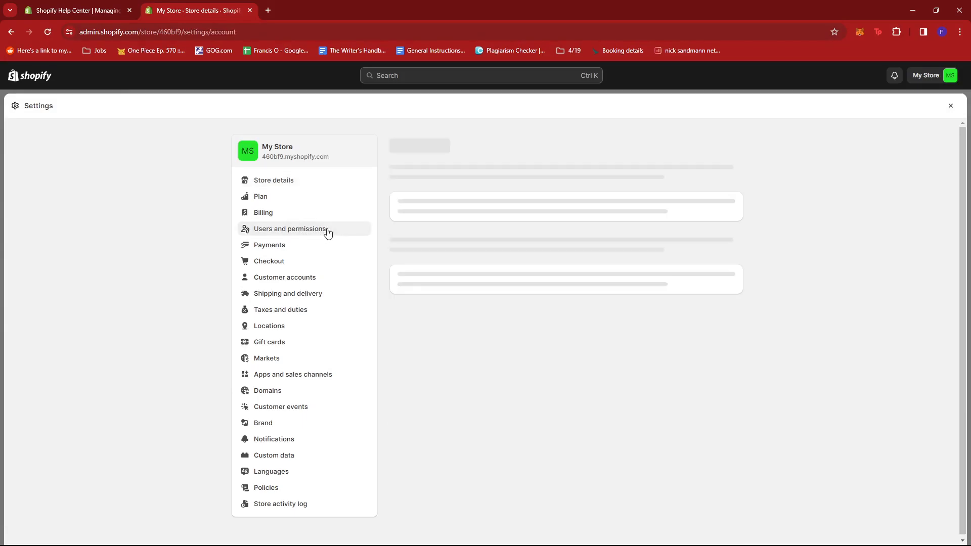
click(290, 229)
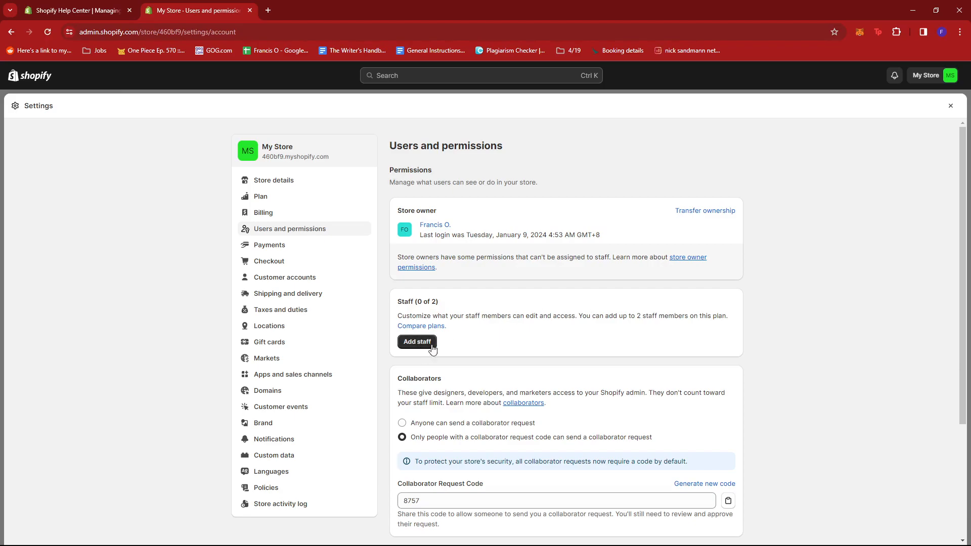
click(417, 341)
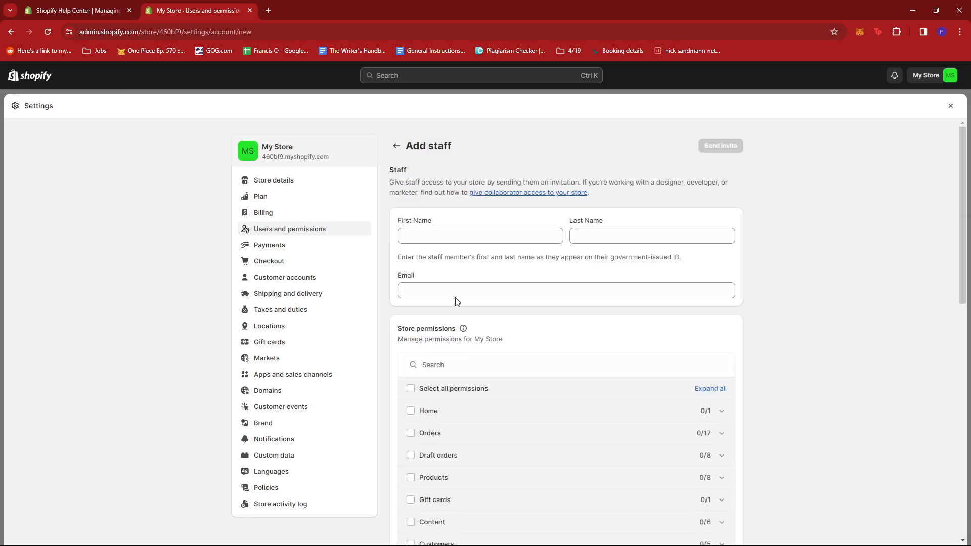
click(480, 235)
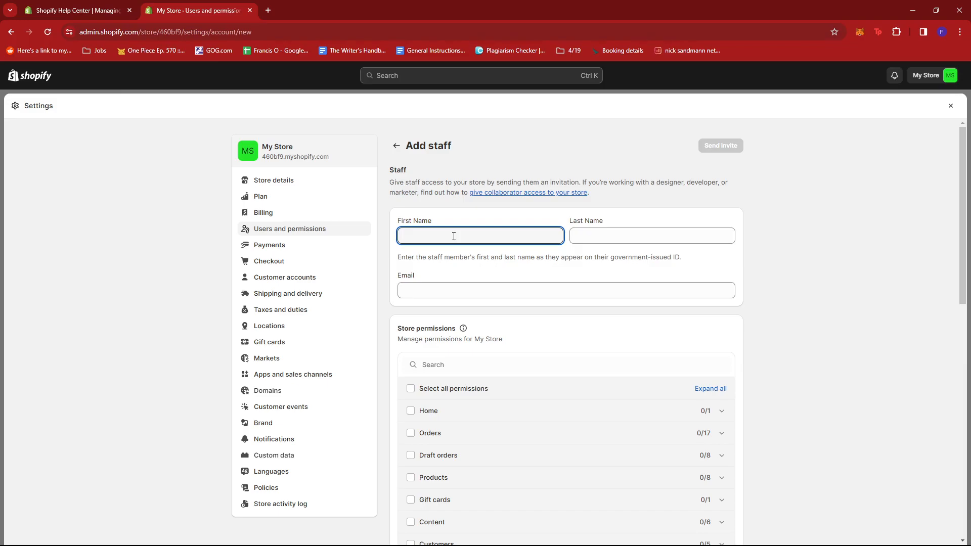
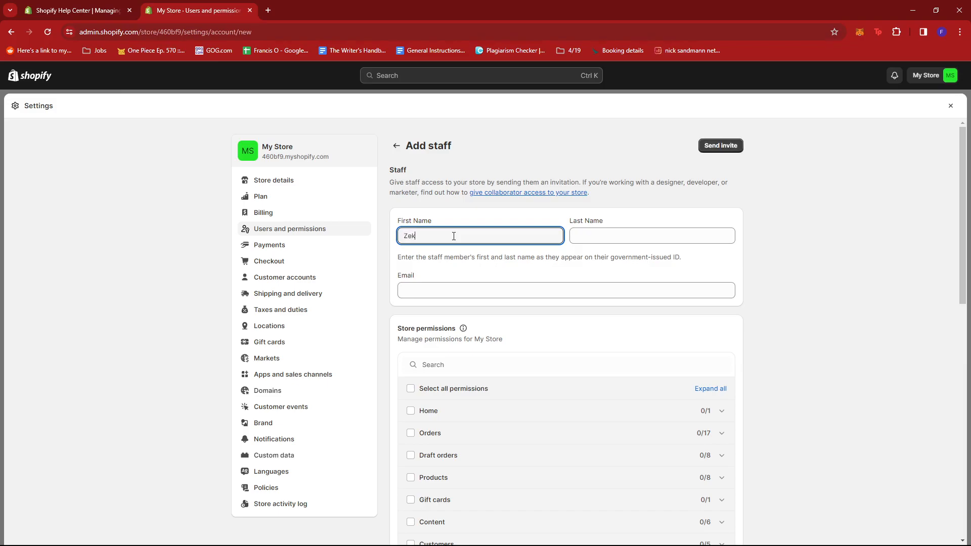
click(651, 236)
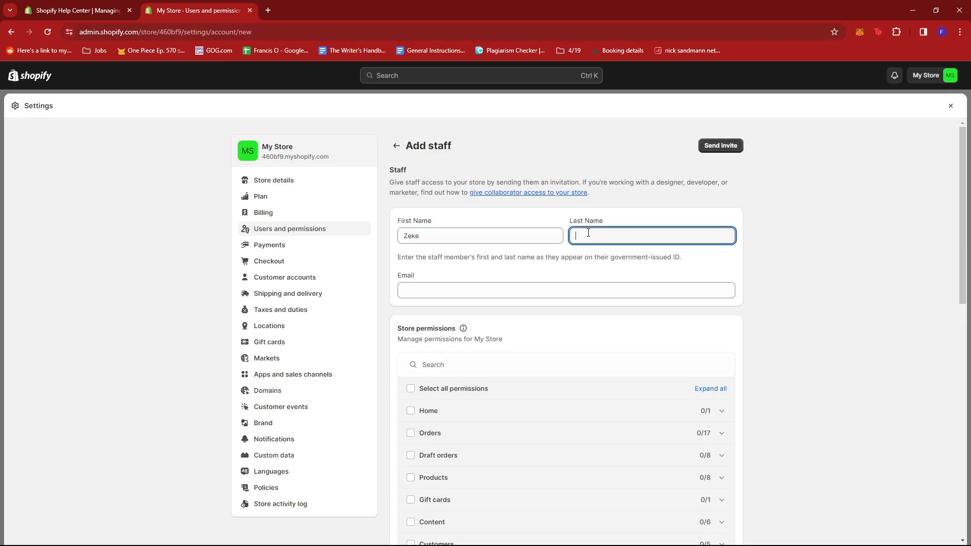
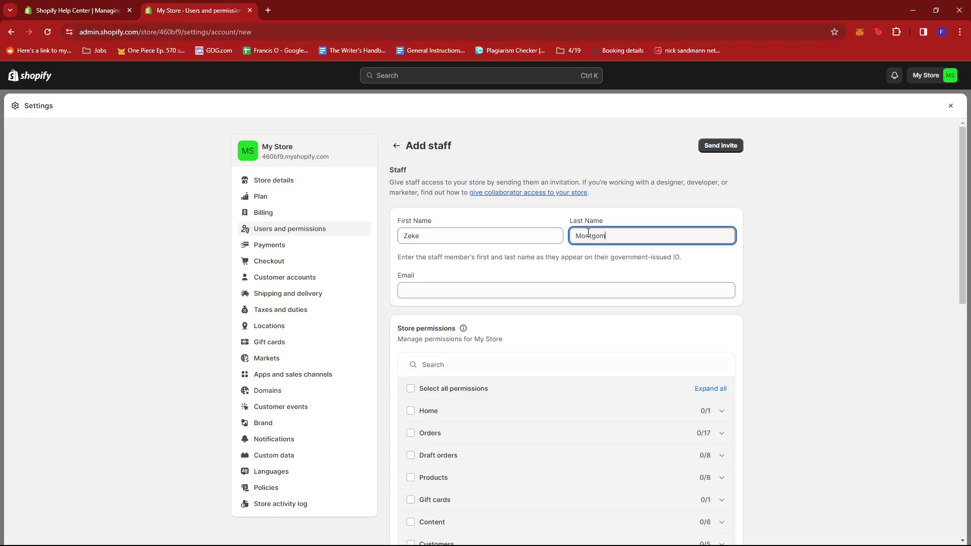
click(565, 290)
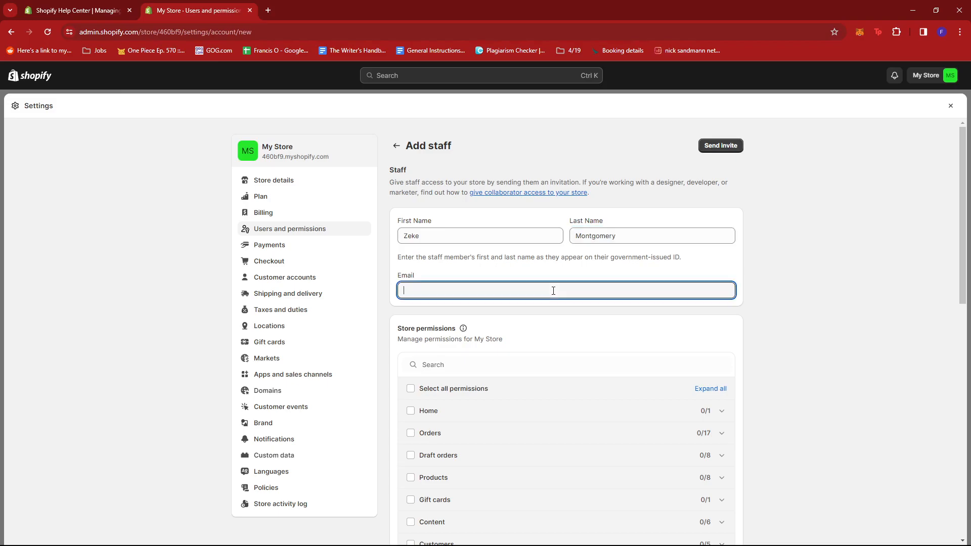
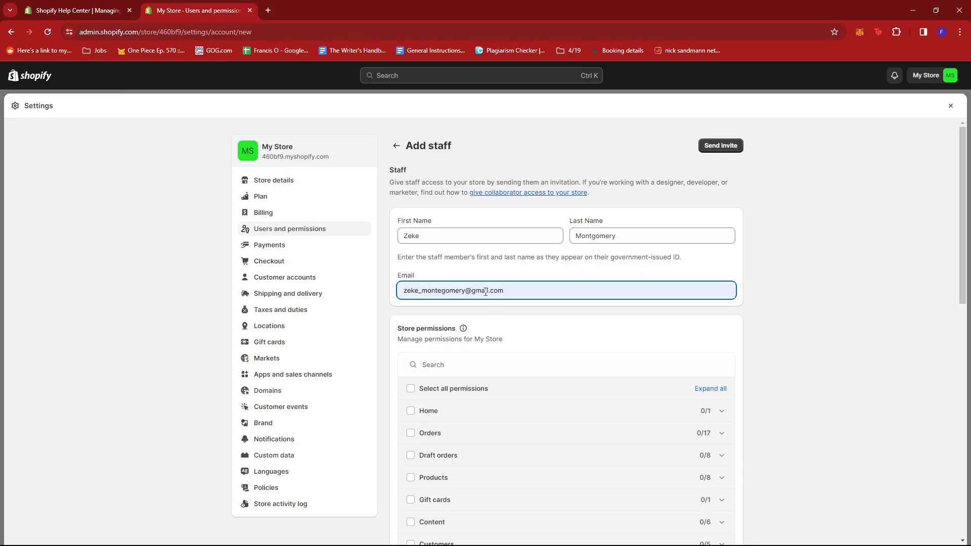
scroll(down, 3)
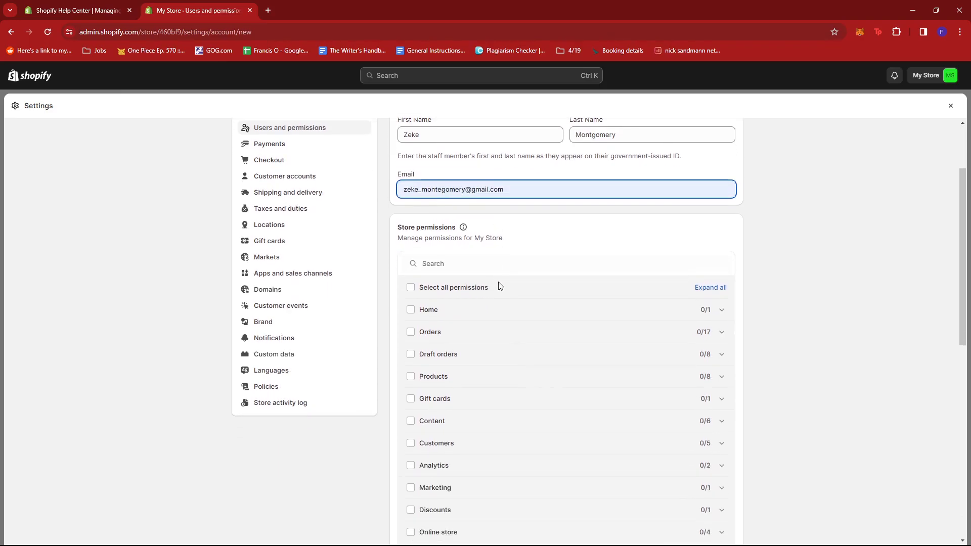
Tick 'Select all permissions' under Store permissions
scroll(down, 3)
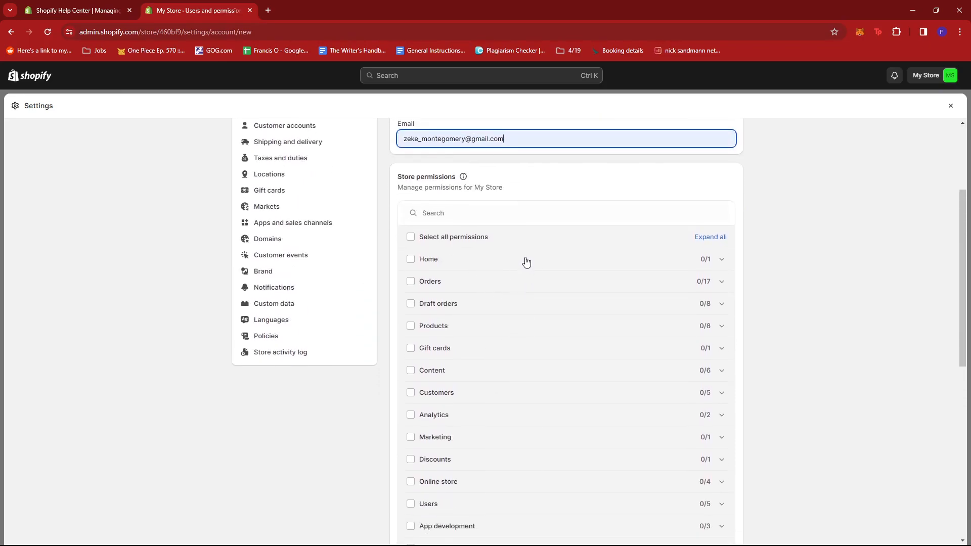
click(411, 237)
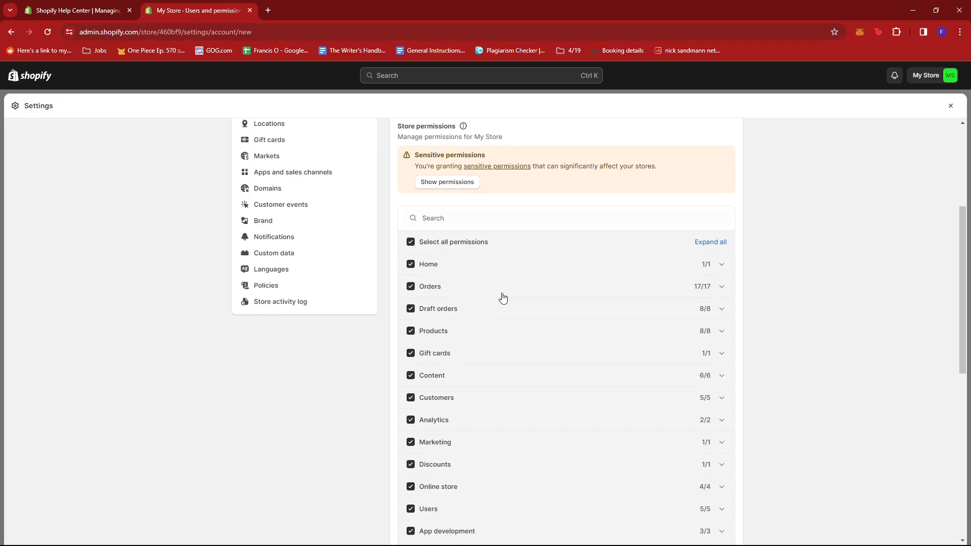
Enable the 'Manage and install apps and channels' app permission
scroll(down, 3)
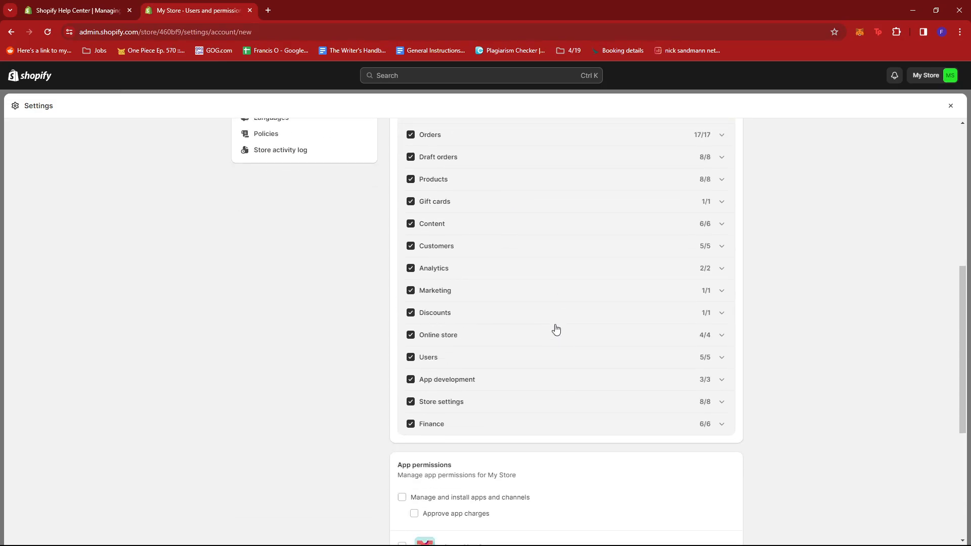
scroll(down, 3)
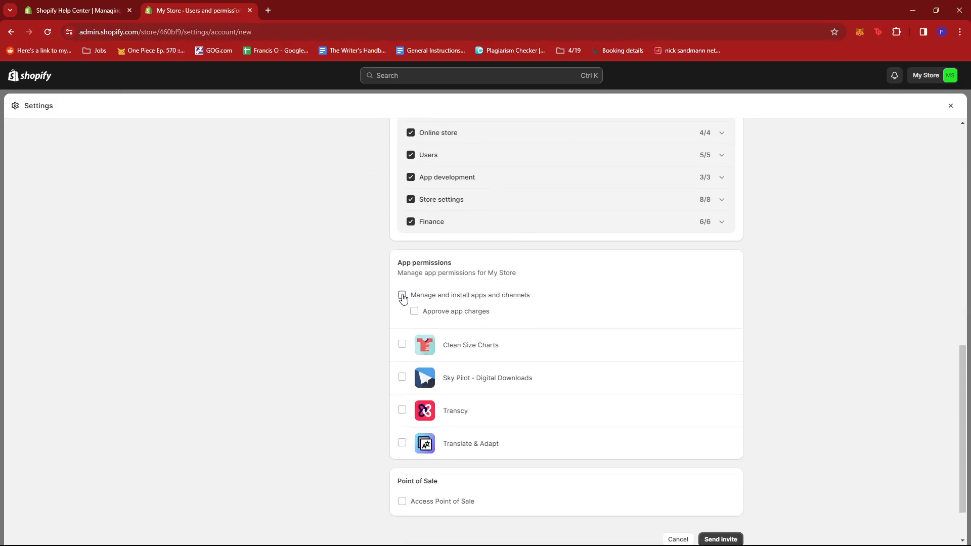
click(402, 296)
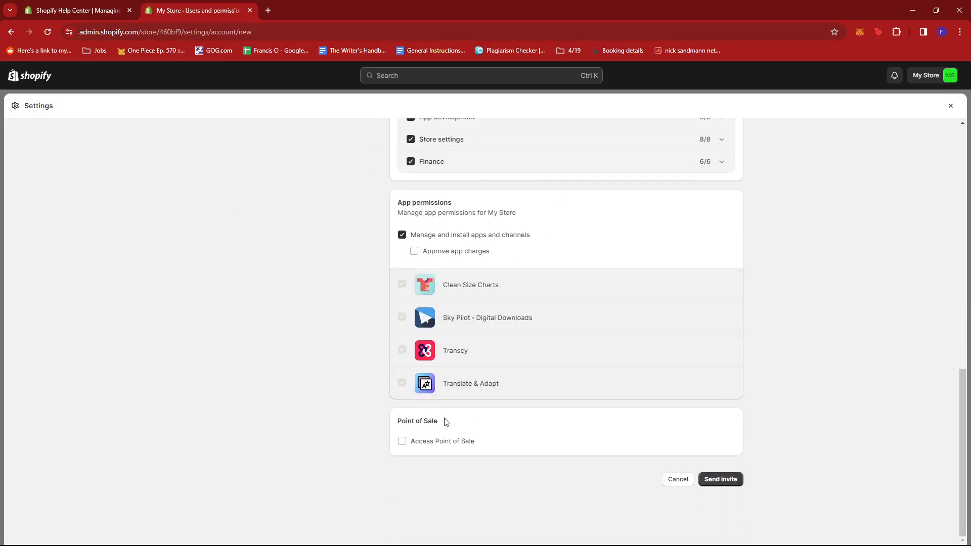
mouse_move(539, 430)
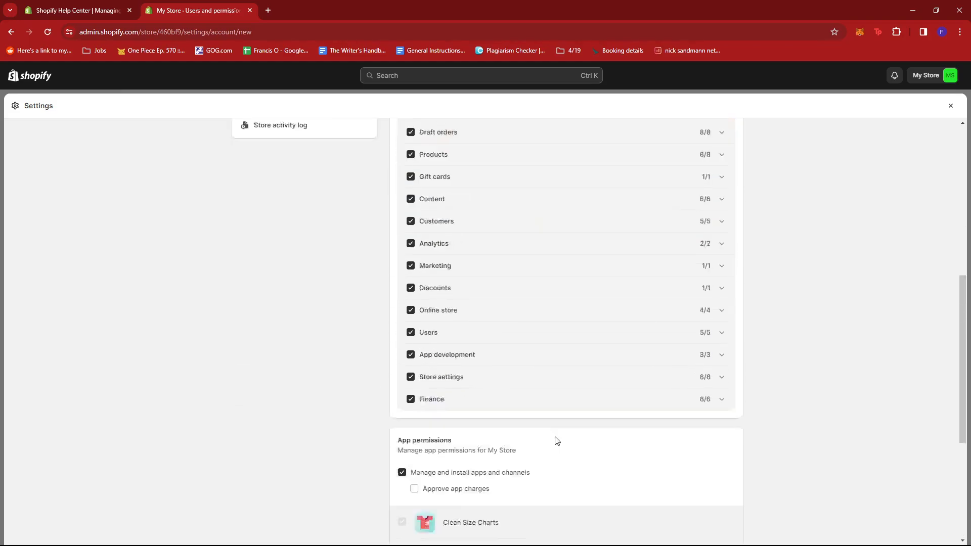
scroll(down, 3)
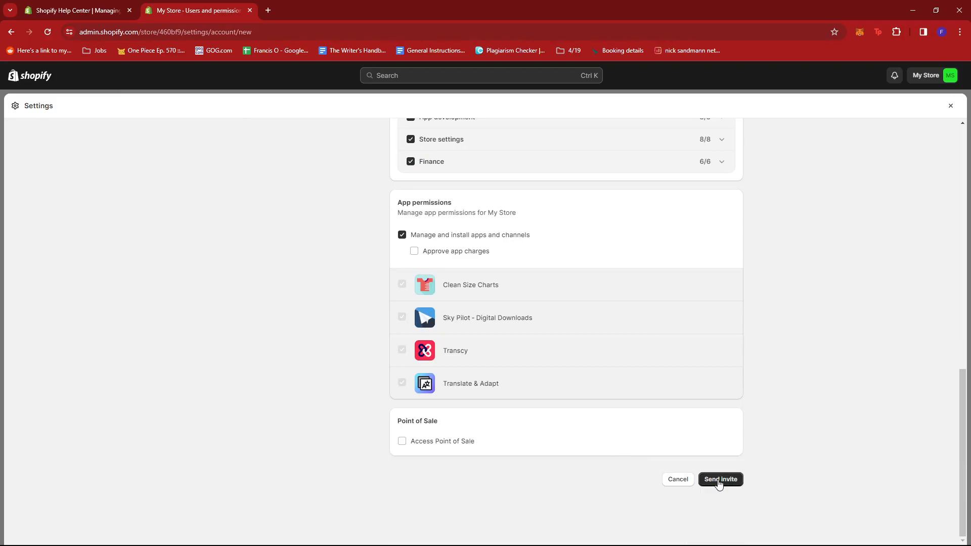
mouse_move(742, 474)
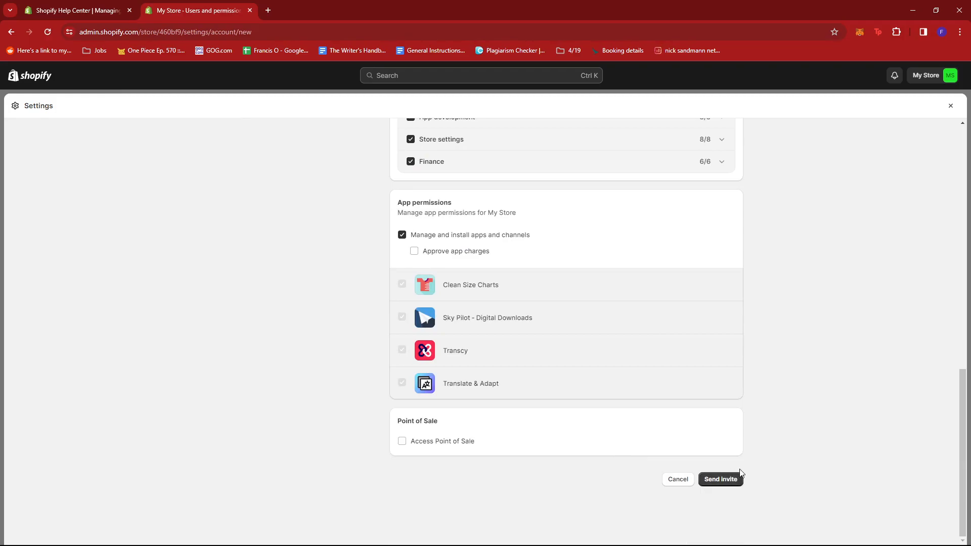